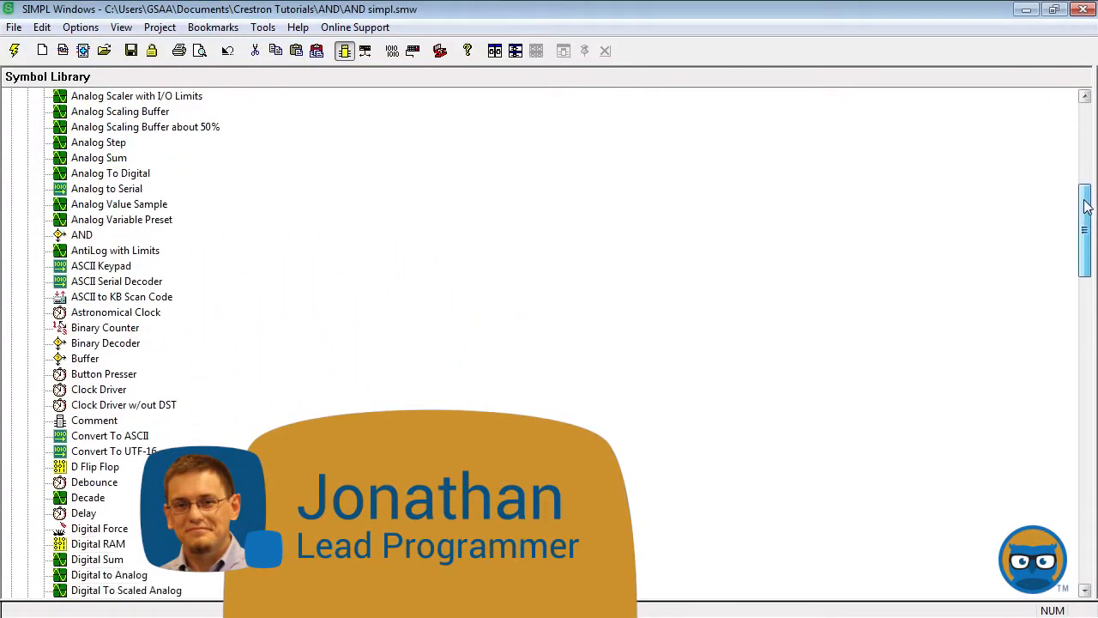
# Select the Logic folder in Program View as the target for the new OR symbol S-1
pyautogui.scroll(-3)
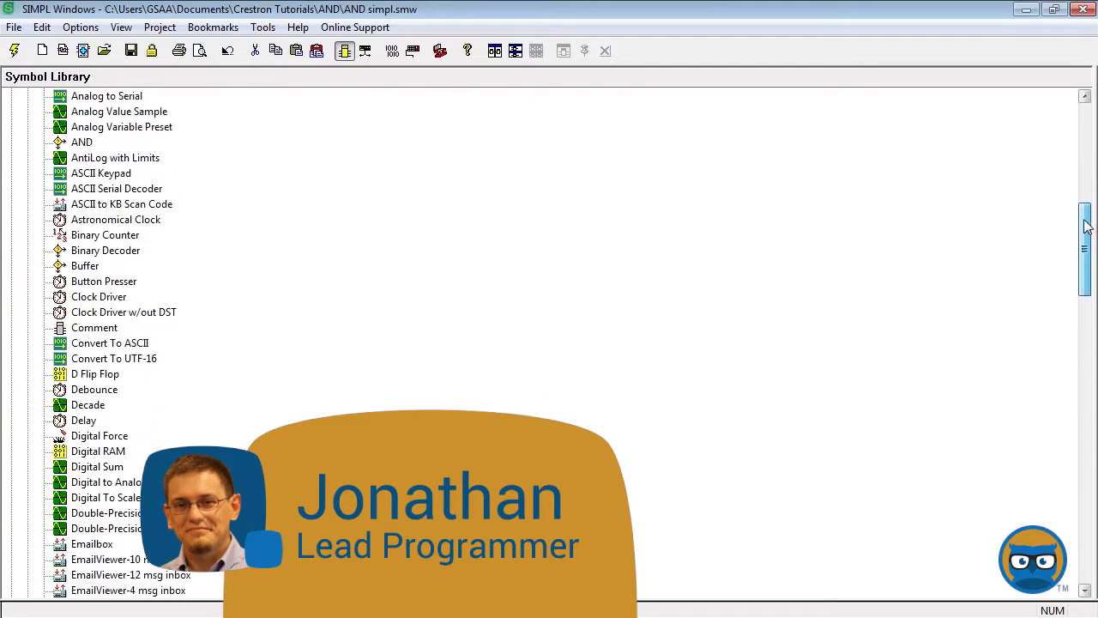
pyautogui.scroll(-3)
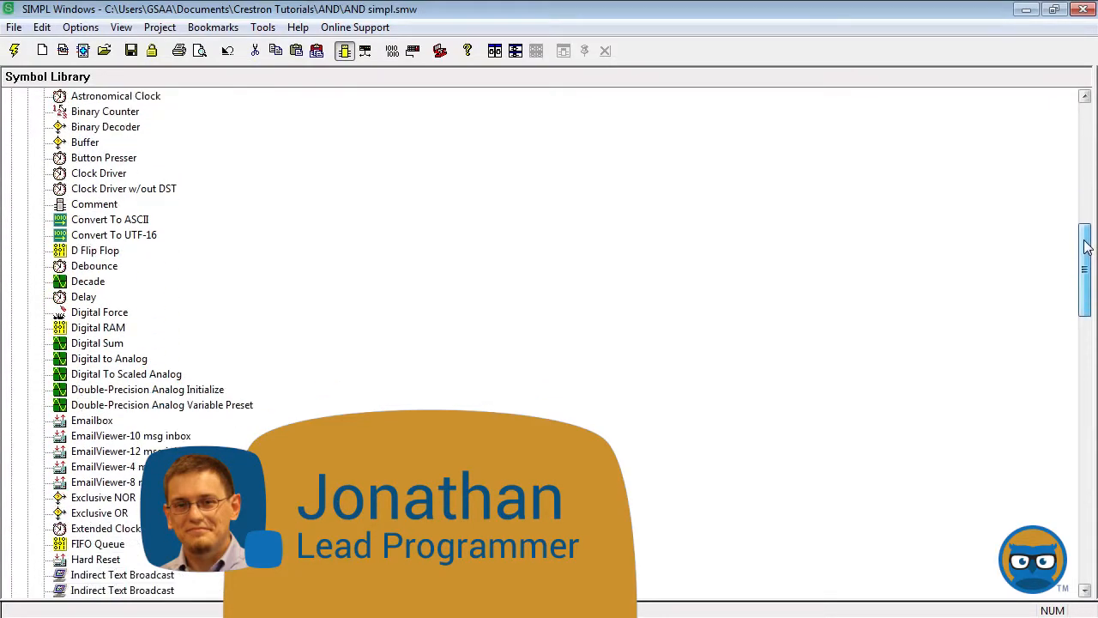
pyautogui.scroll(-3)
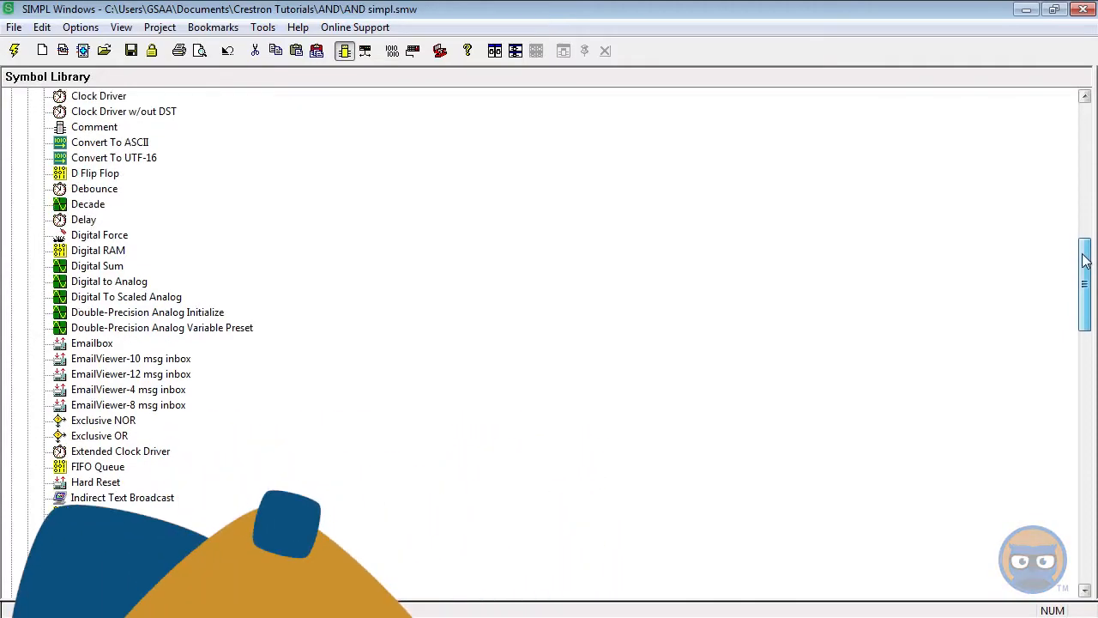
pyautogui.scroll(-3)
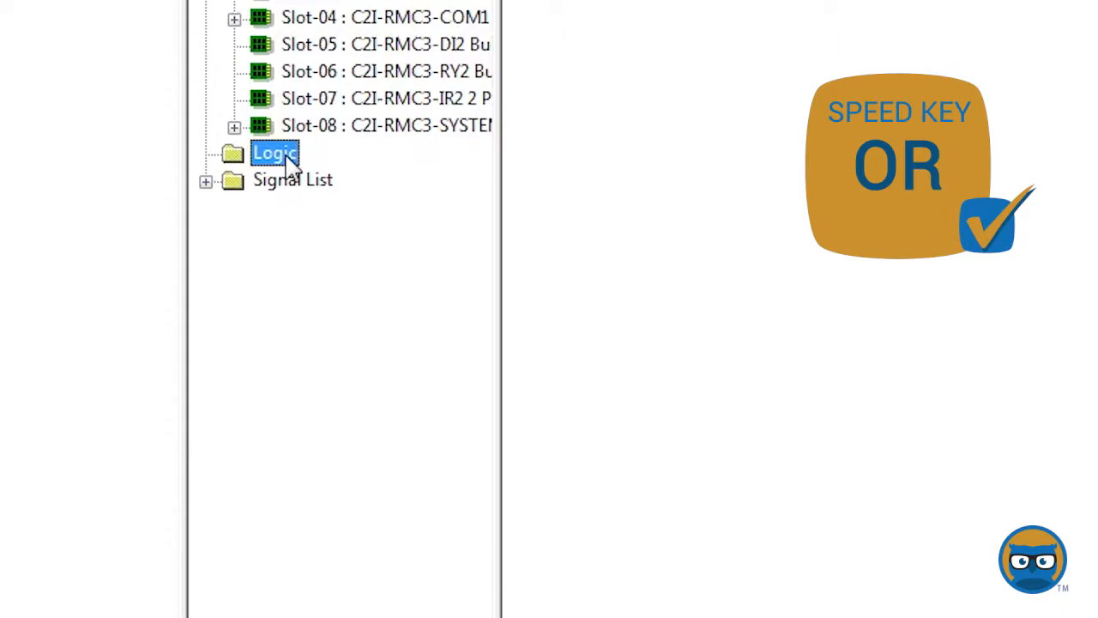
pyautogui.click(206, 154)
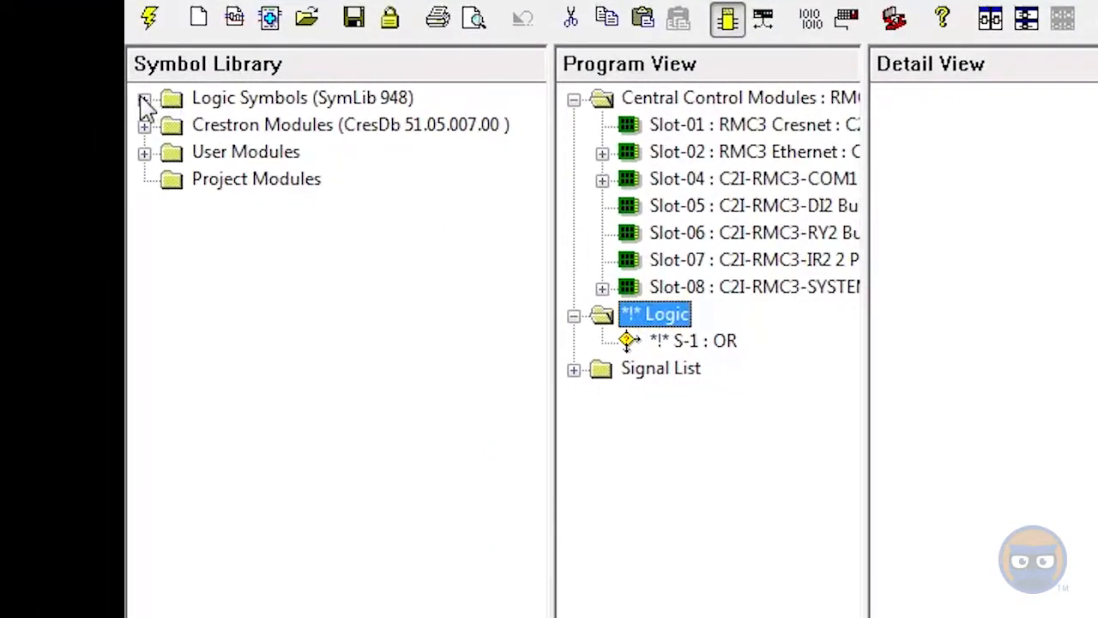
# Locate OR under Logic Symbols > Conditional in the Symbol Library and pick it
pyautogui.click(144, 96)
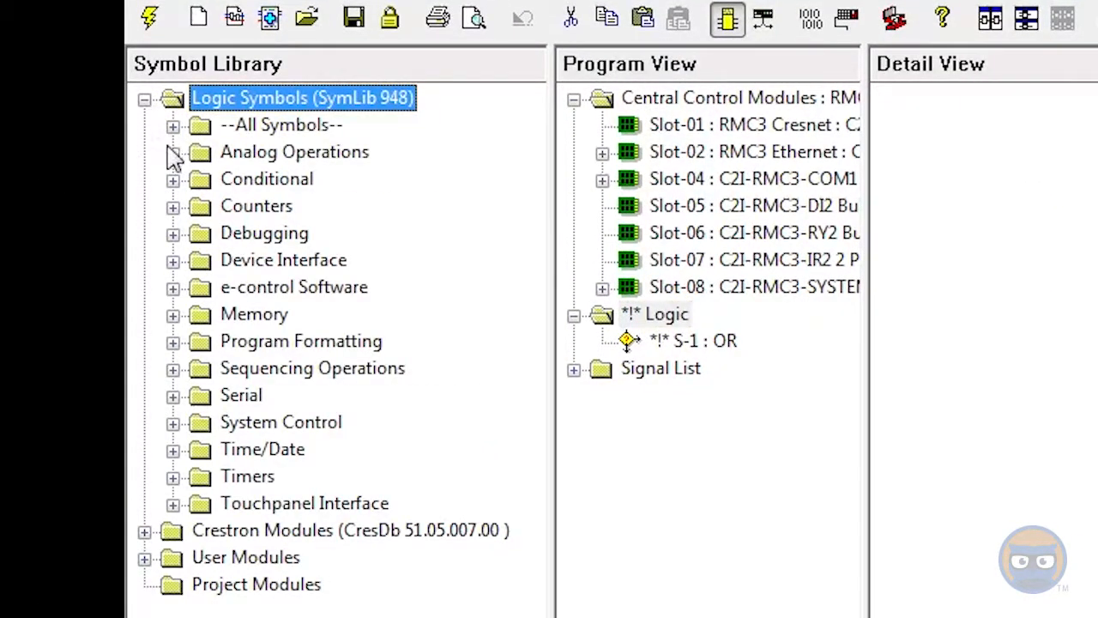
pyautogui.click(172, 179)
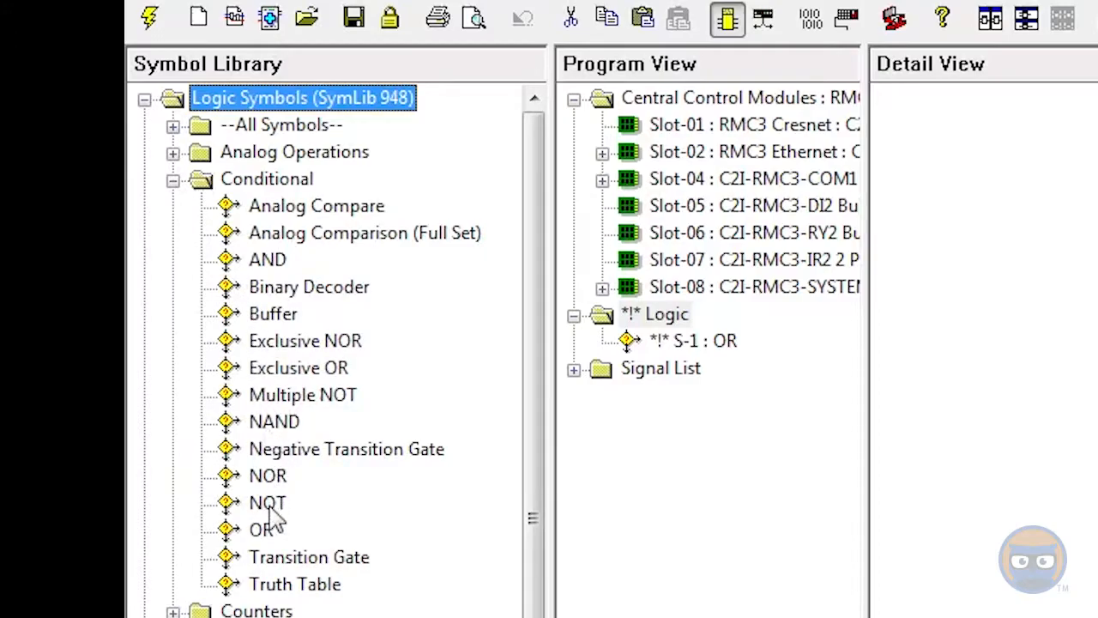
pyautogui.click(268, 528)
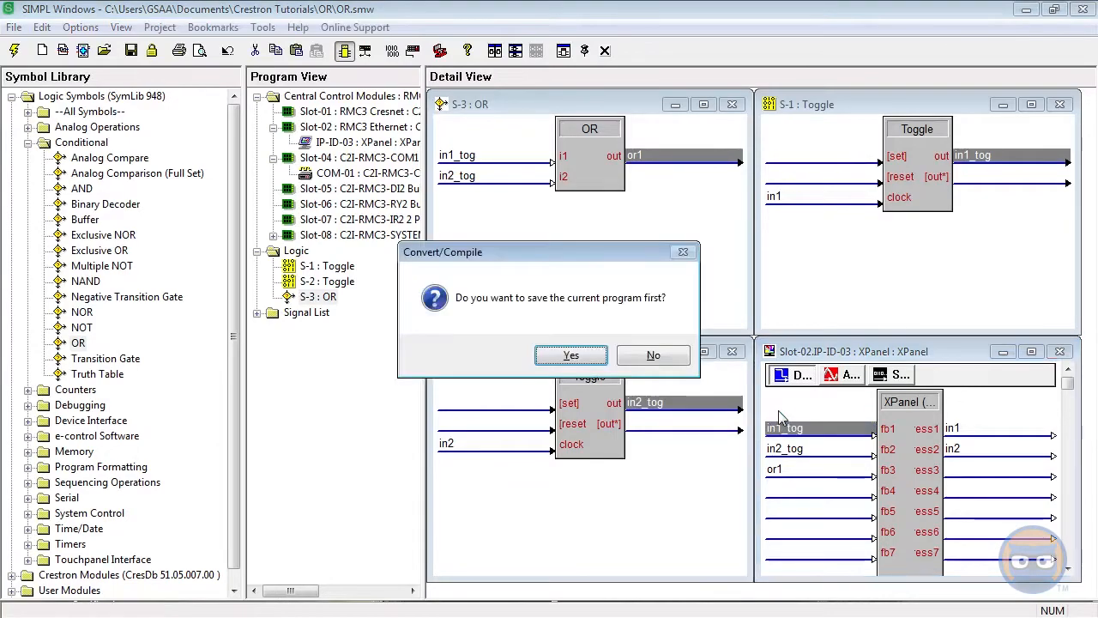
# Confirm saving before compile, then transfer the compiled OR program to launch the XPanel
pyautogui.click(570, 355)
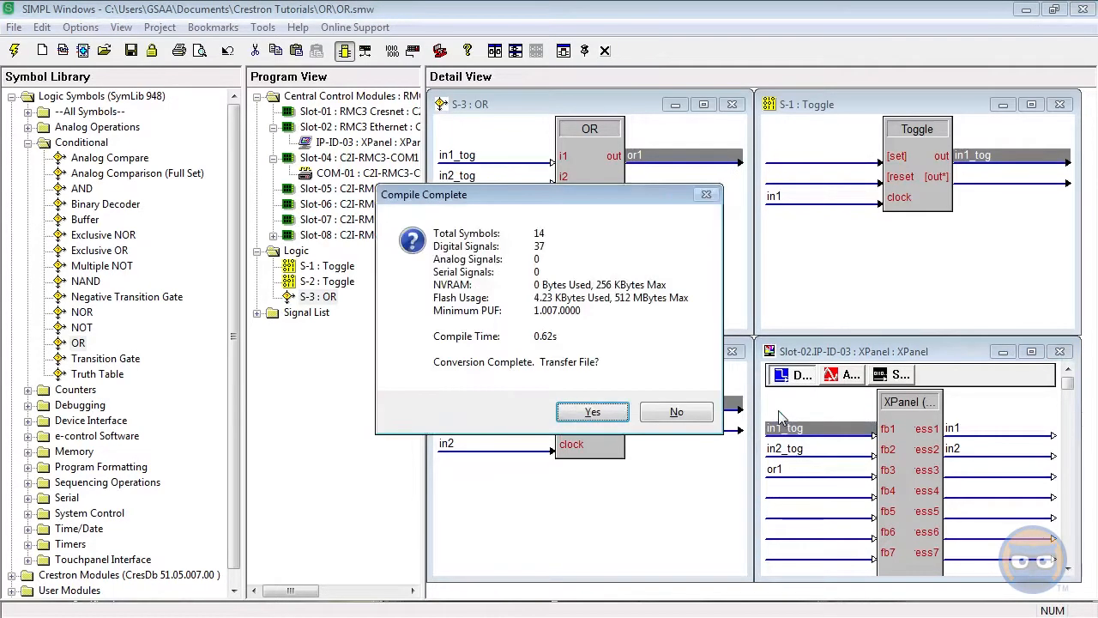
pyautogui.click(591, 411)
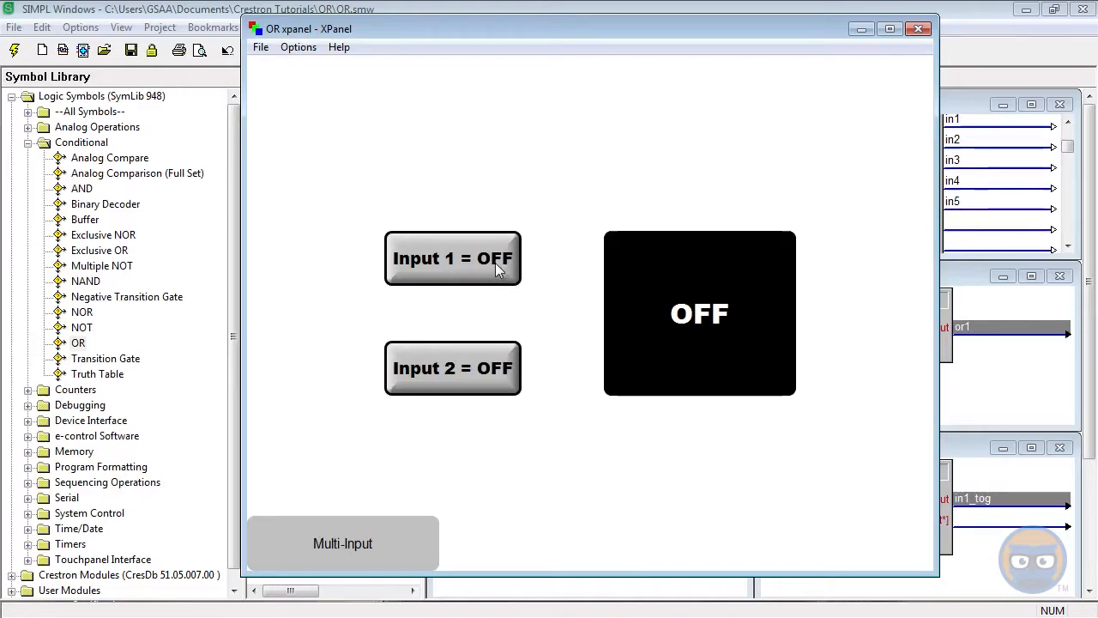
# Toggle Input 1 and Input 2 on and off, watching the OR output read ON
pyautogui.click(453, 257)
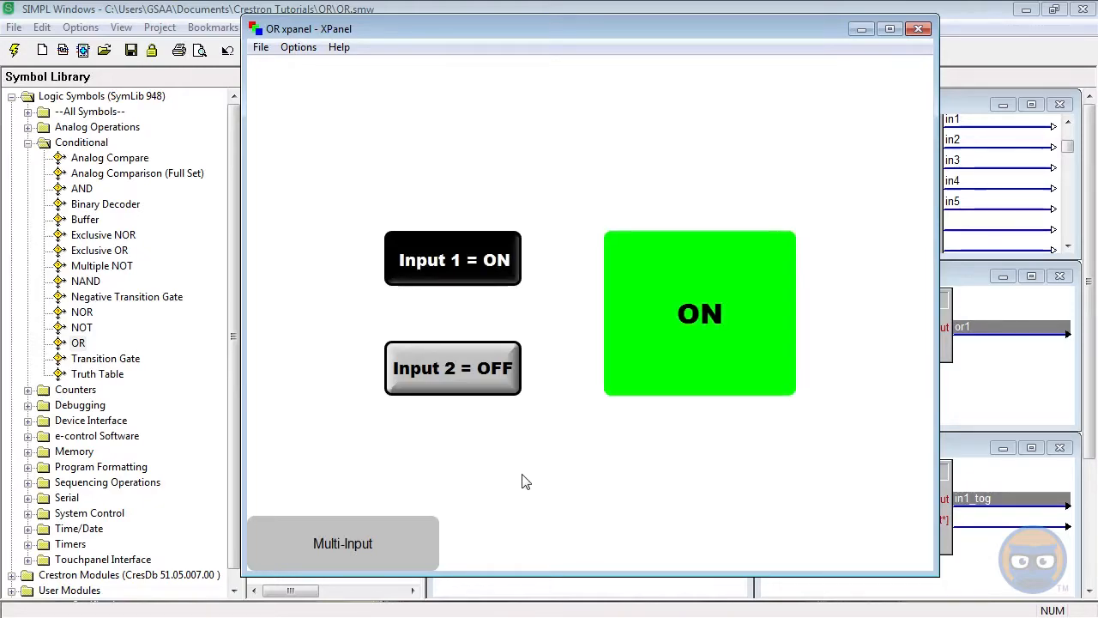
pyautogui.click(453, 367)
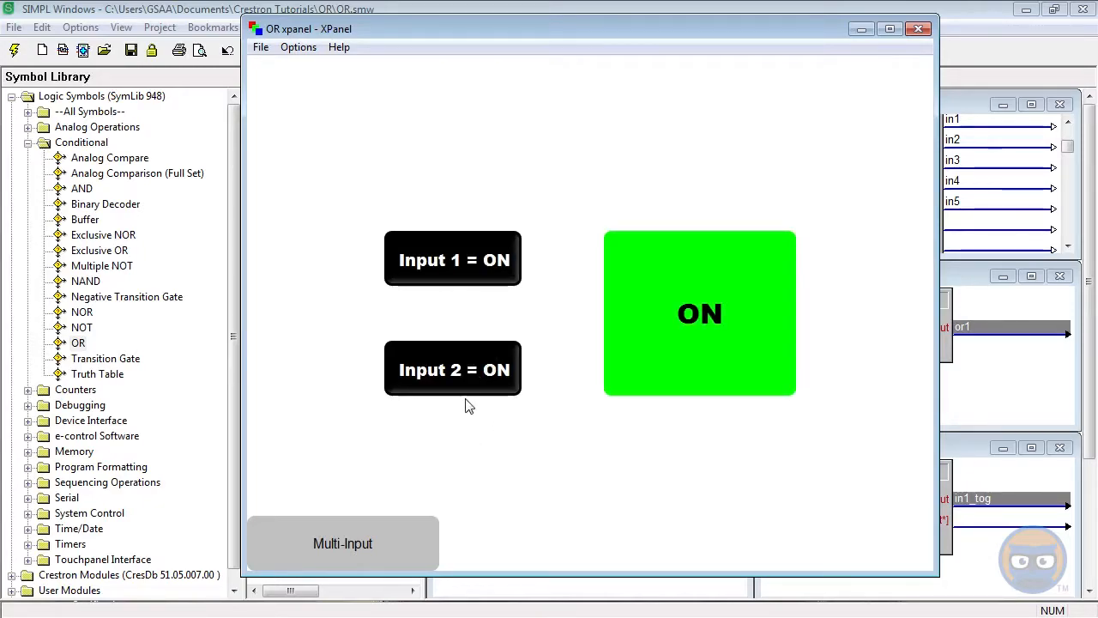
pyautogui.click(453, 369)
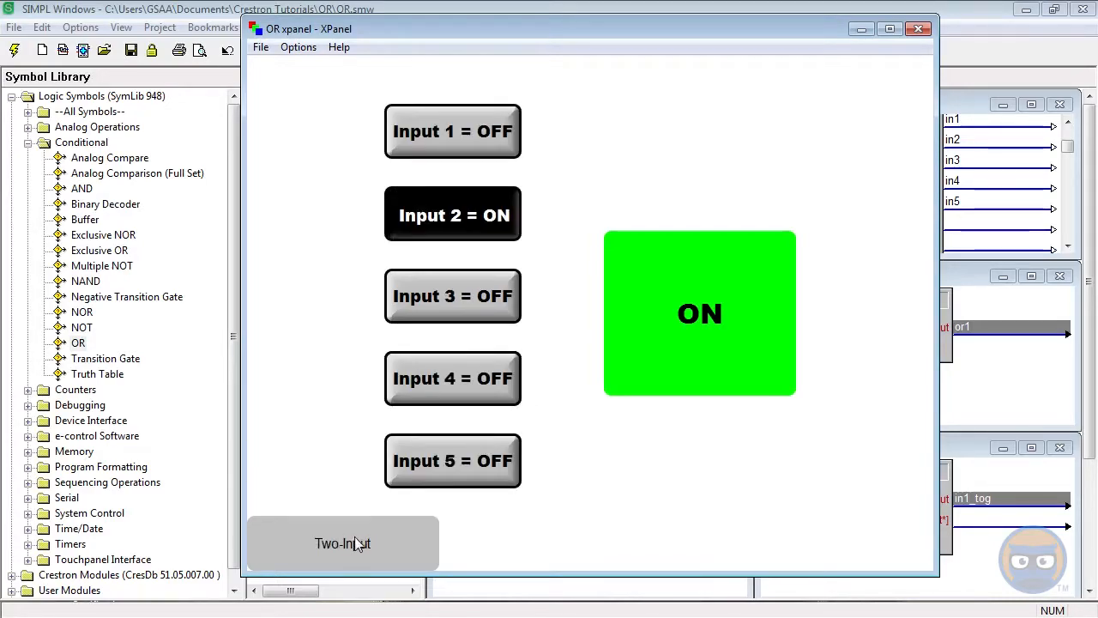
pyautogui.moveTo(564, 268)
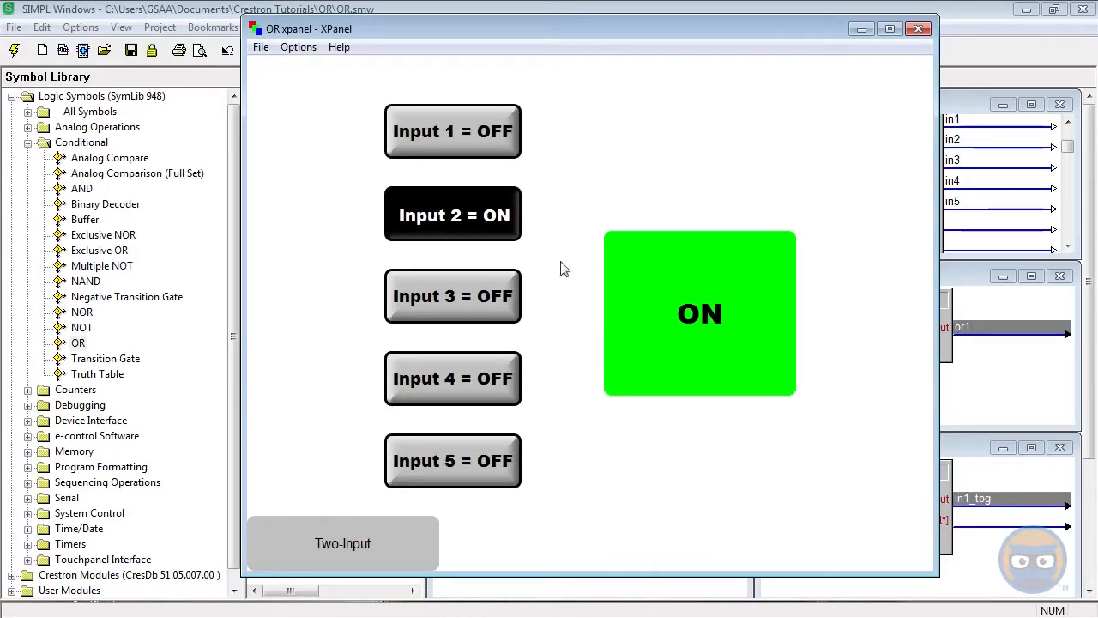
# On the Multi-Input page, toggle the five inputs on then all off until the OR output reads OFF
pyautogui.click(453, 380)
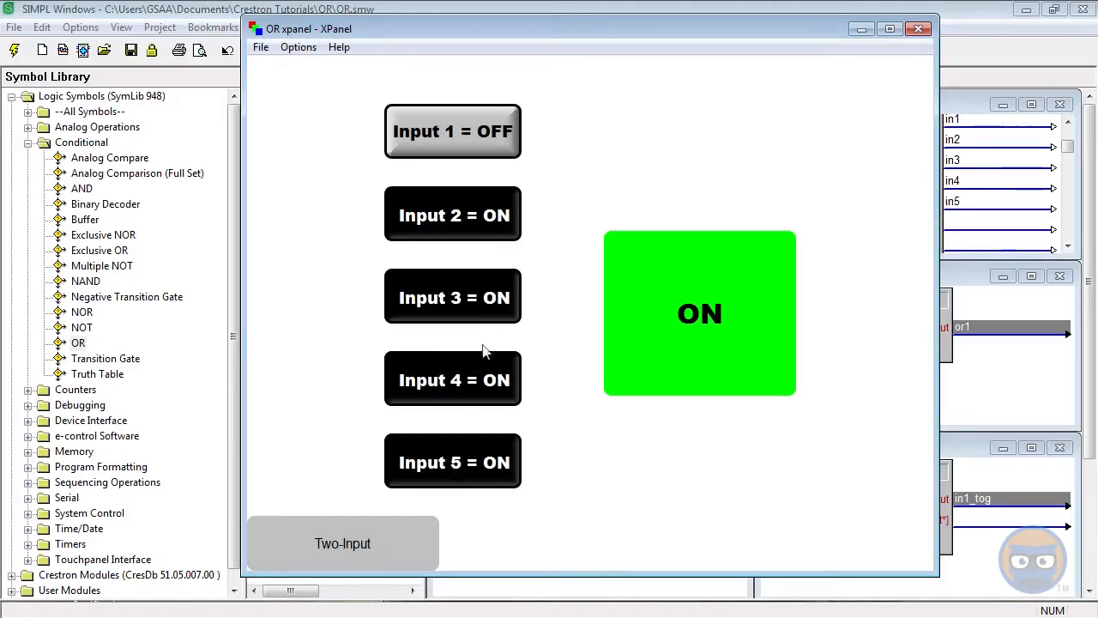
pyautogui.moveTo(535, 206)
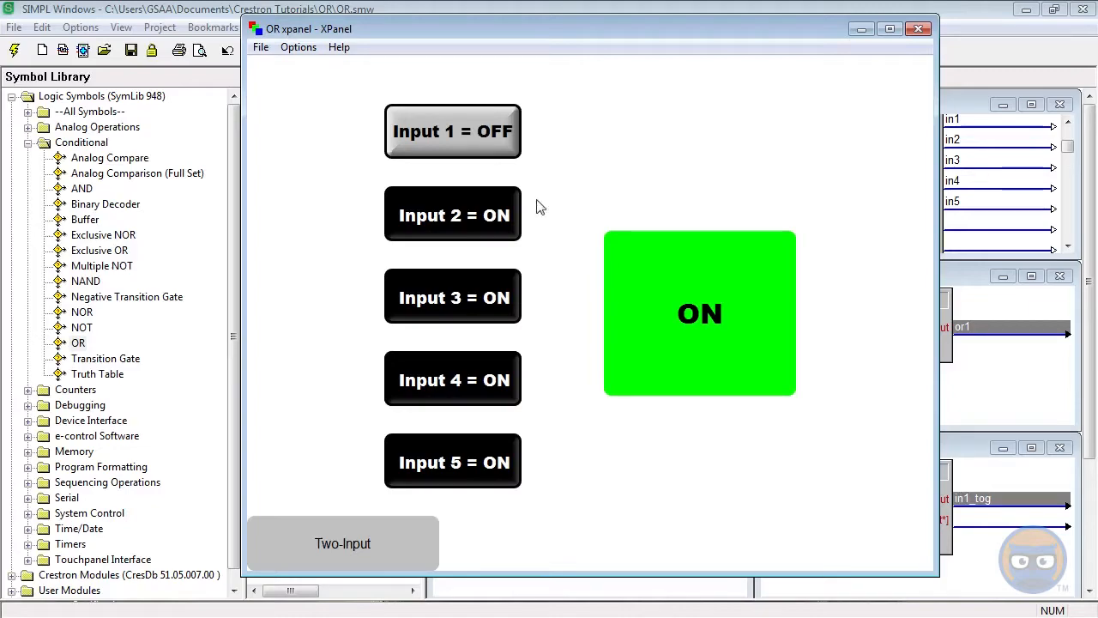
pyautogui.click(453, 213)
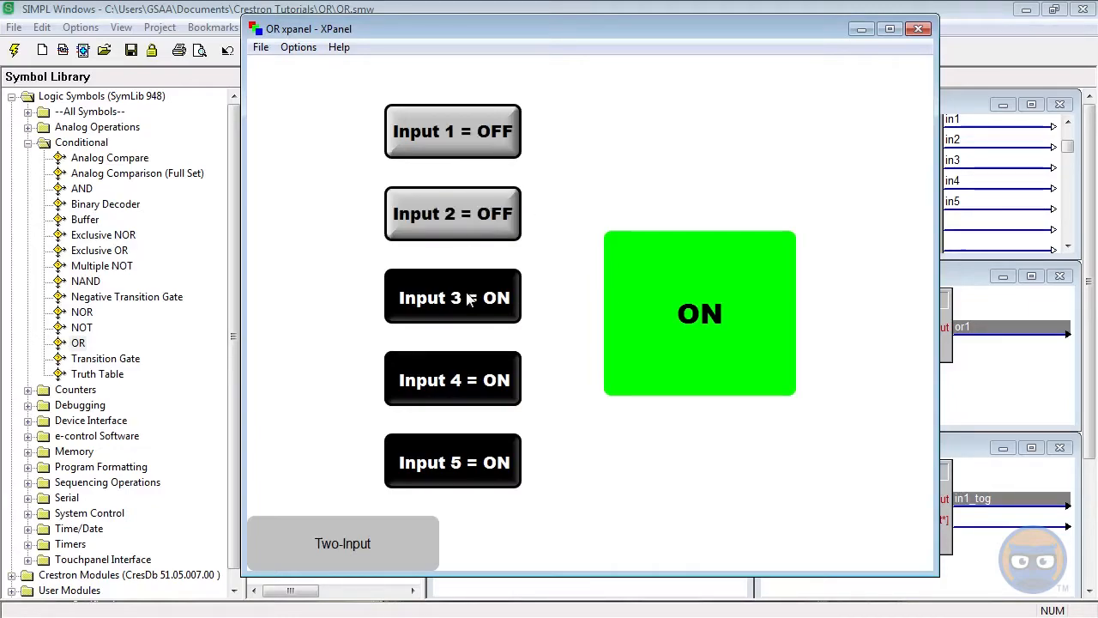
pyautogui.click(453, 295)
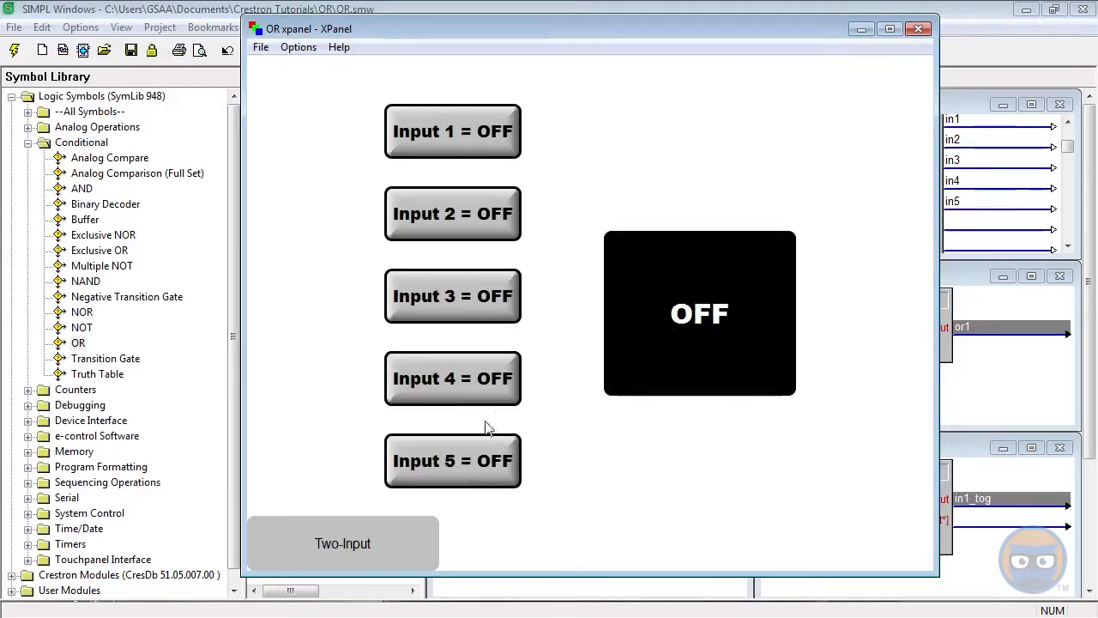